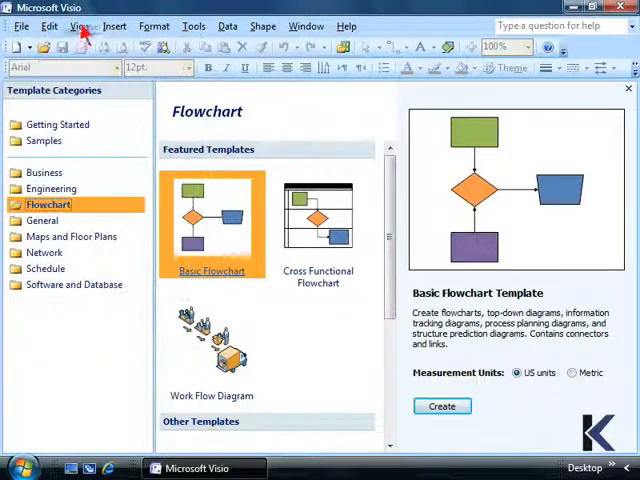
# Browse the Data and neighbouring menus, then dock the floating Standard toolbar on the left edge
pyautogui.click(228, 26)
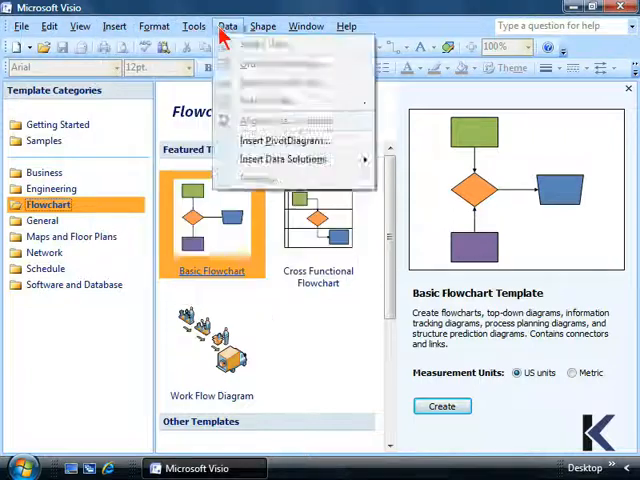
pyautogui.click(152, 24)
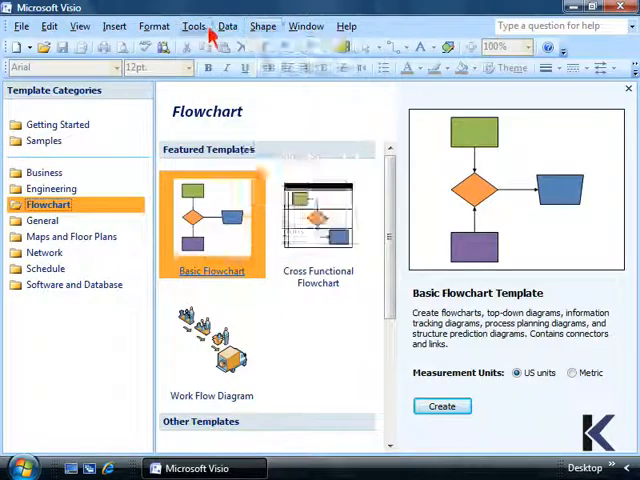
pyautogui.click(114, 24)
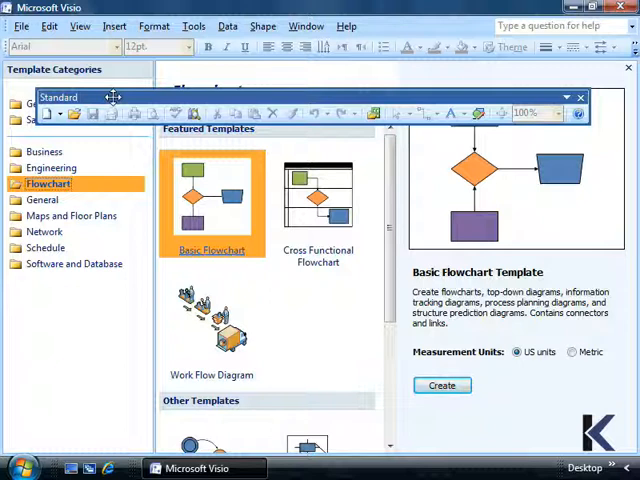
pyautogui.click(580, 96)
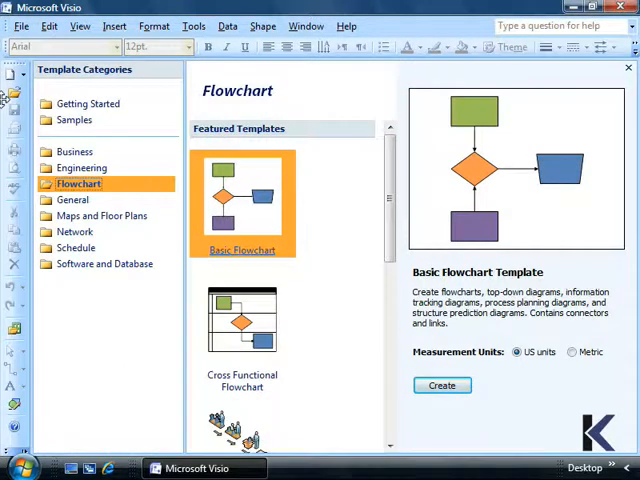